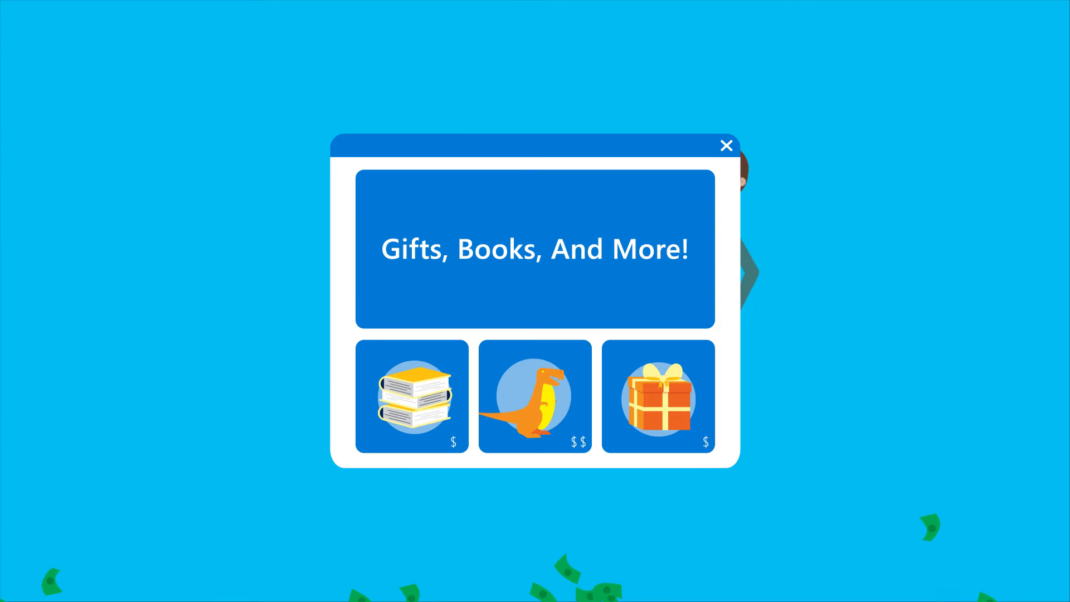
Open the orange dinosaur toy's page and reveal its four dinosaur-themed Recommended items.
click(726, 145)
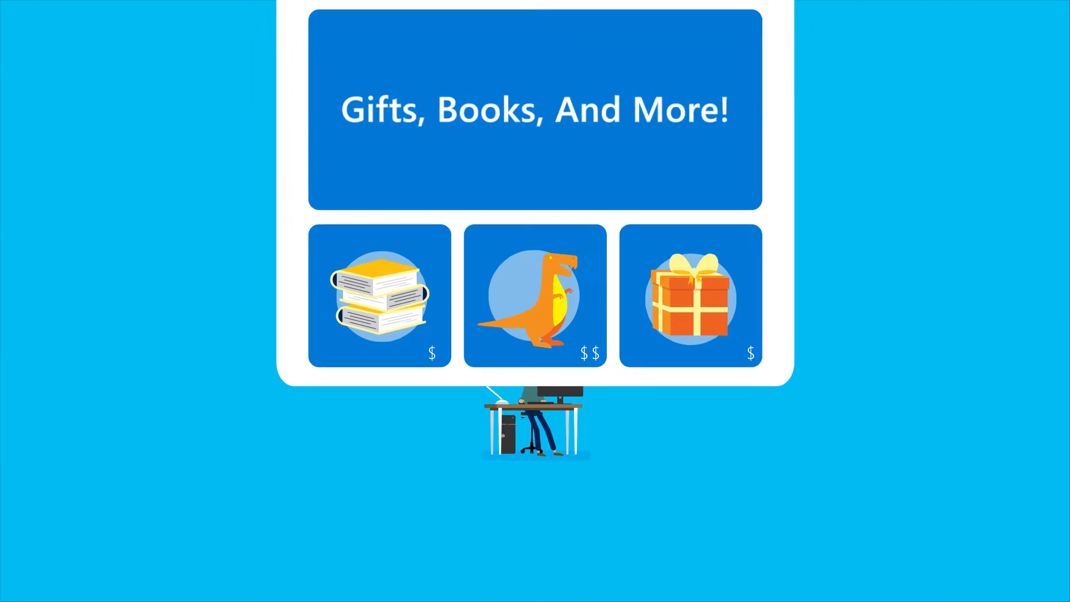
click(535, 296)
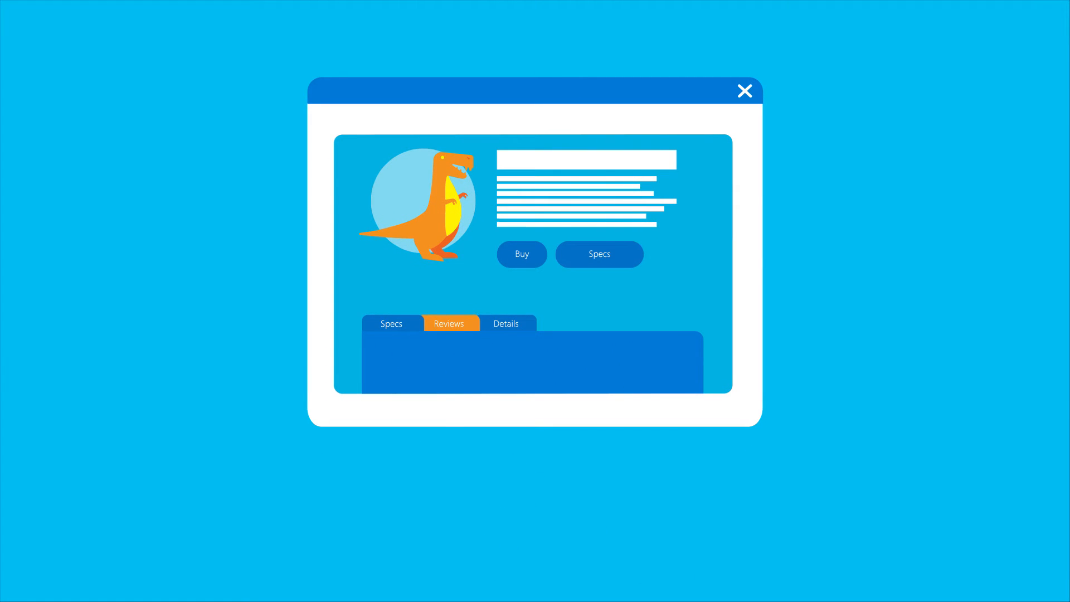
scroll(down, 3)
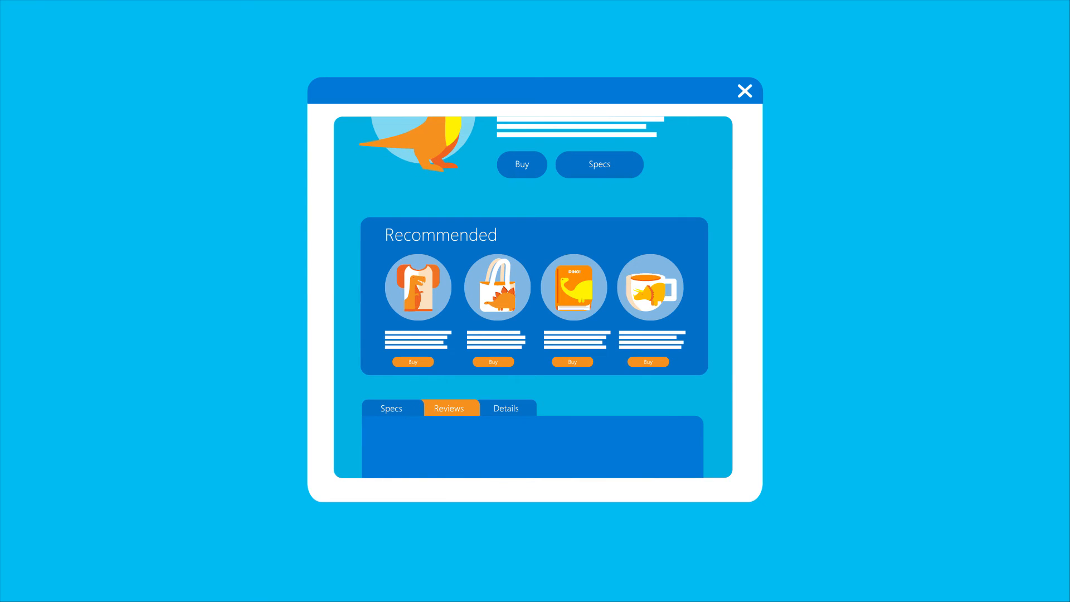